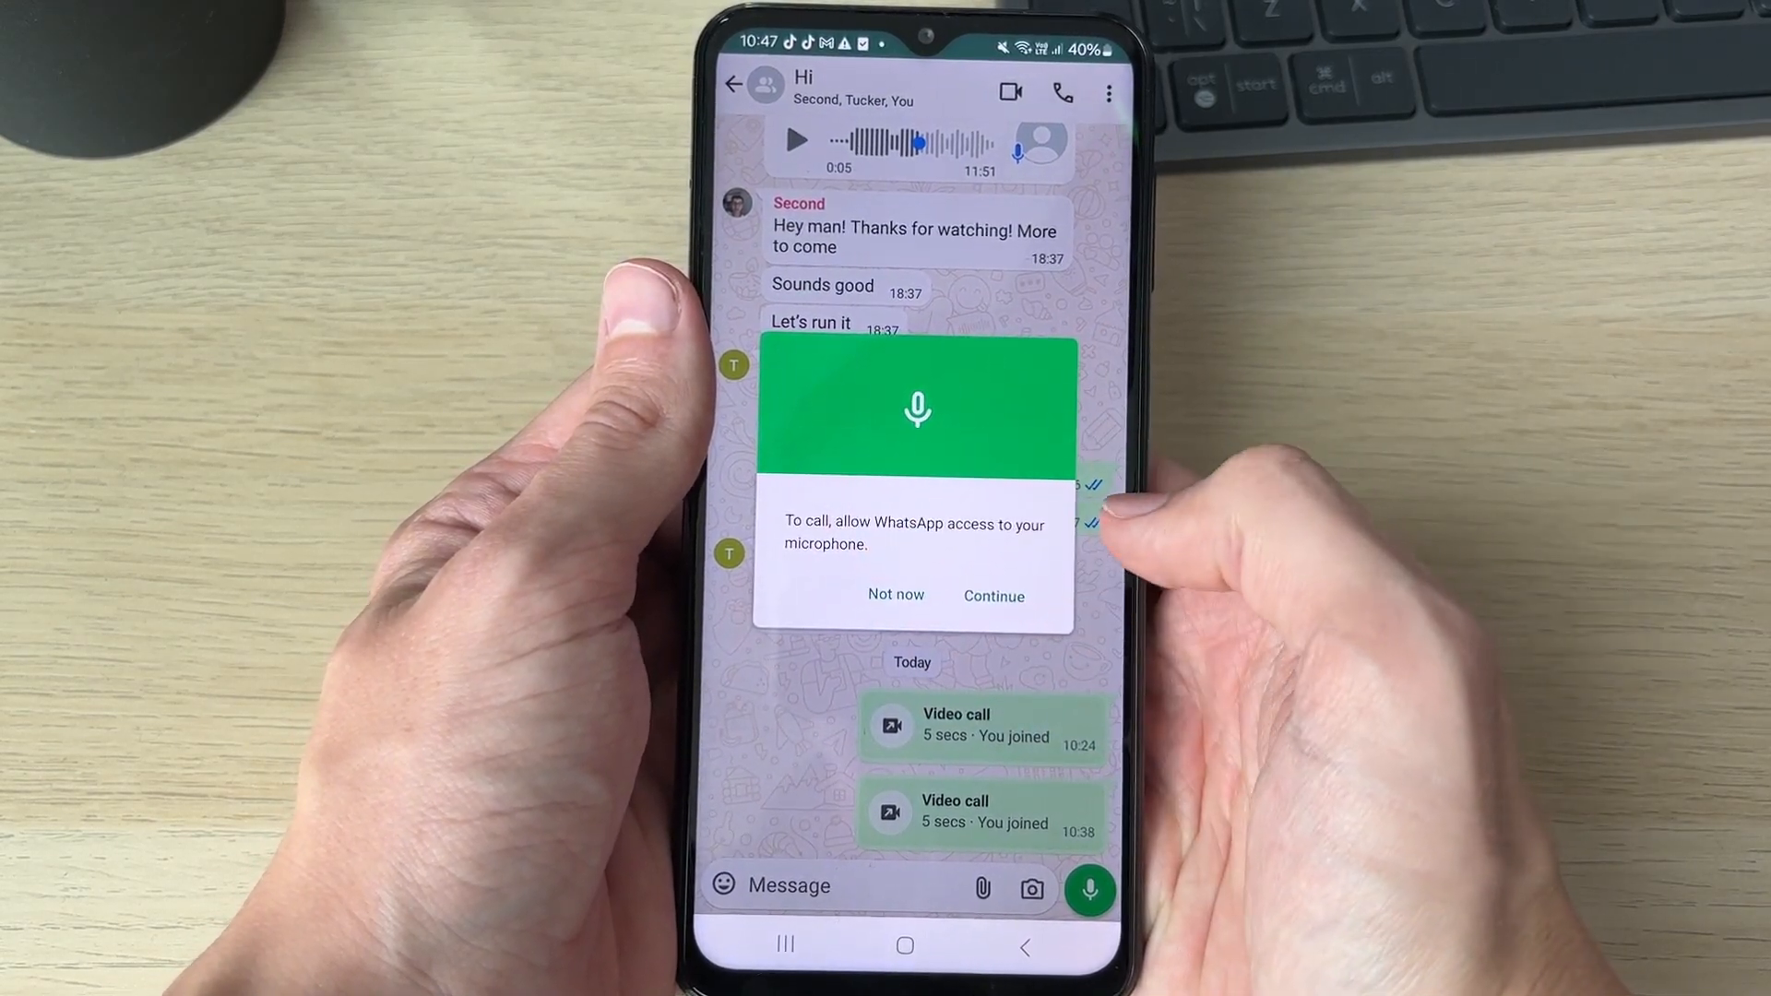
- Accept WhatsApp's microphone prompt and allow audio recording 'While using the app'
click(993, 596)
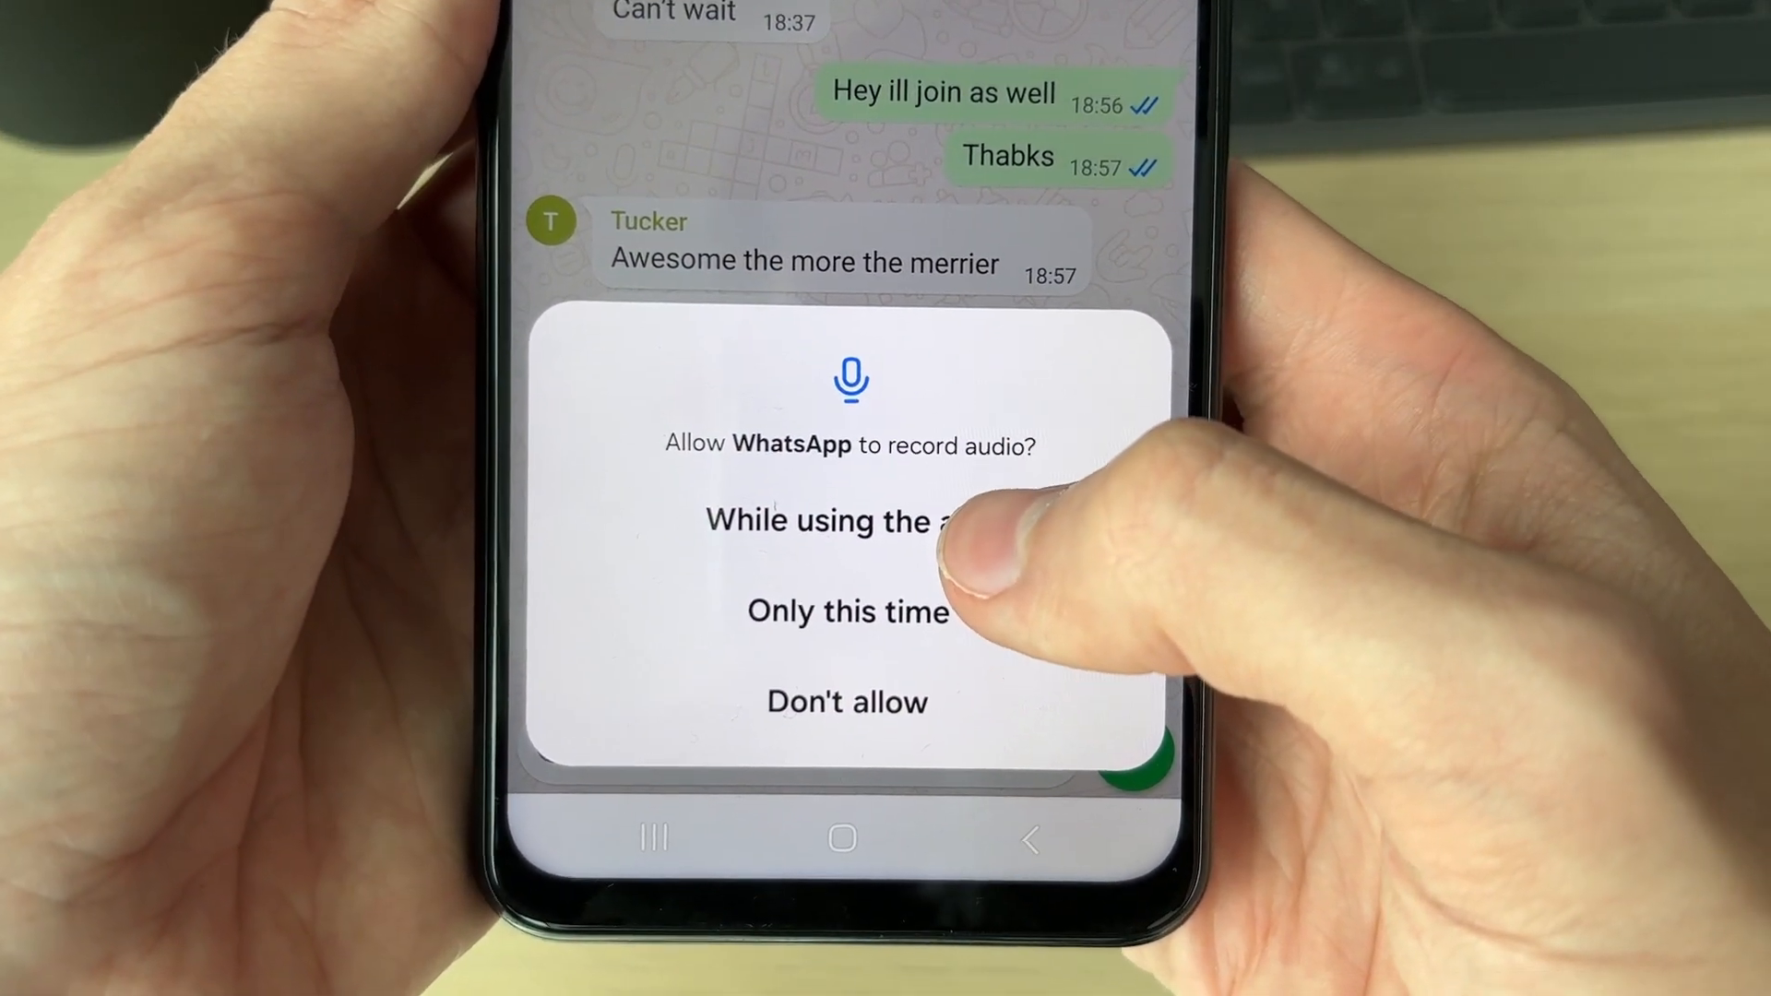
click(846, 521)
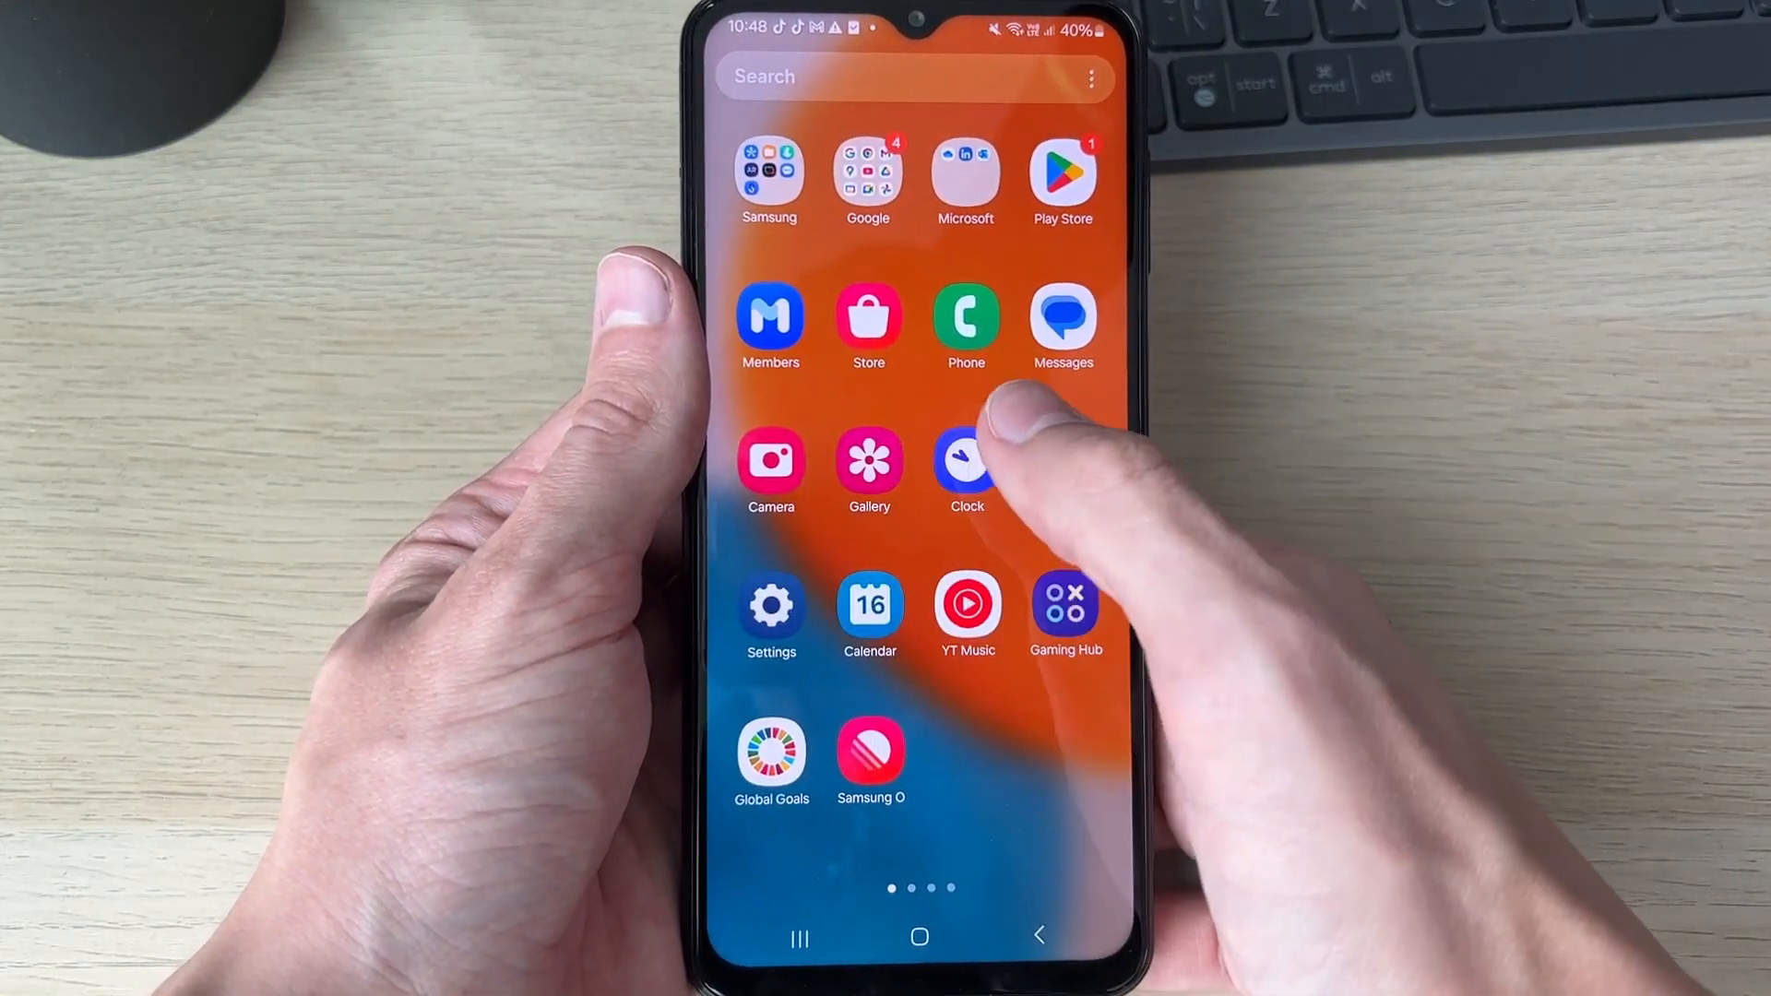
- Open Android Settings and go to Apps to list installed applications
click(771, 606)
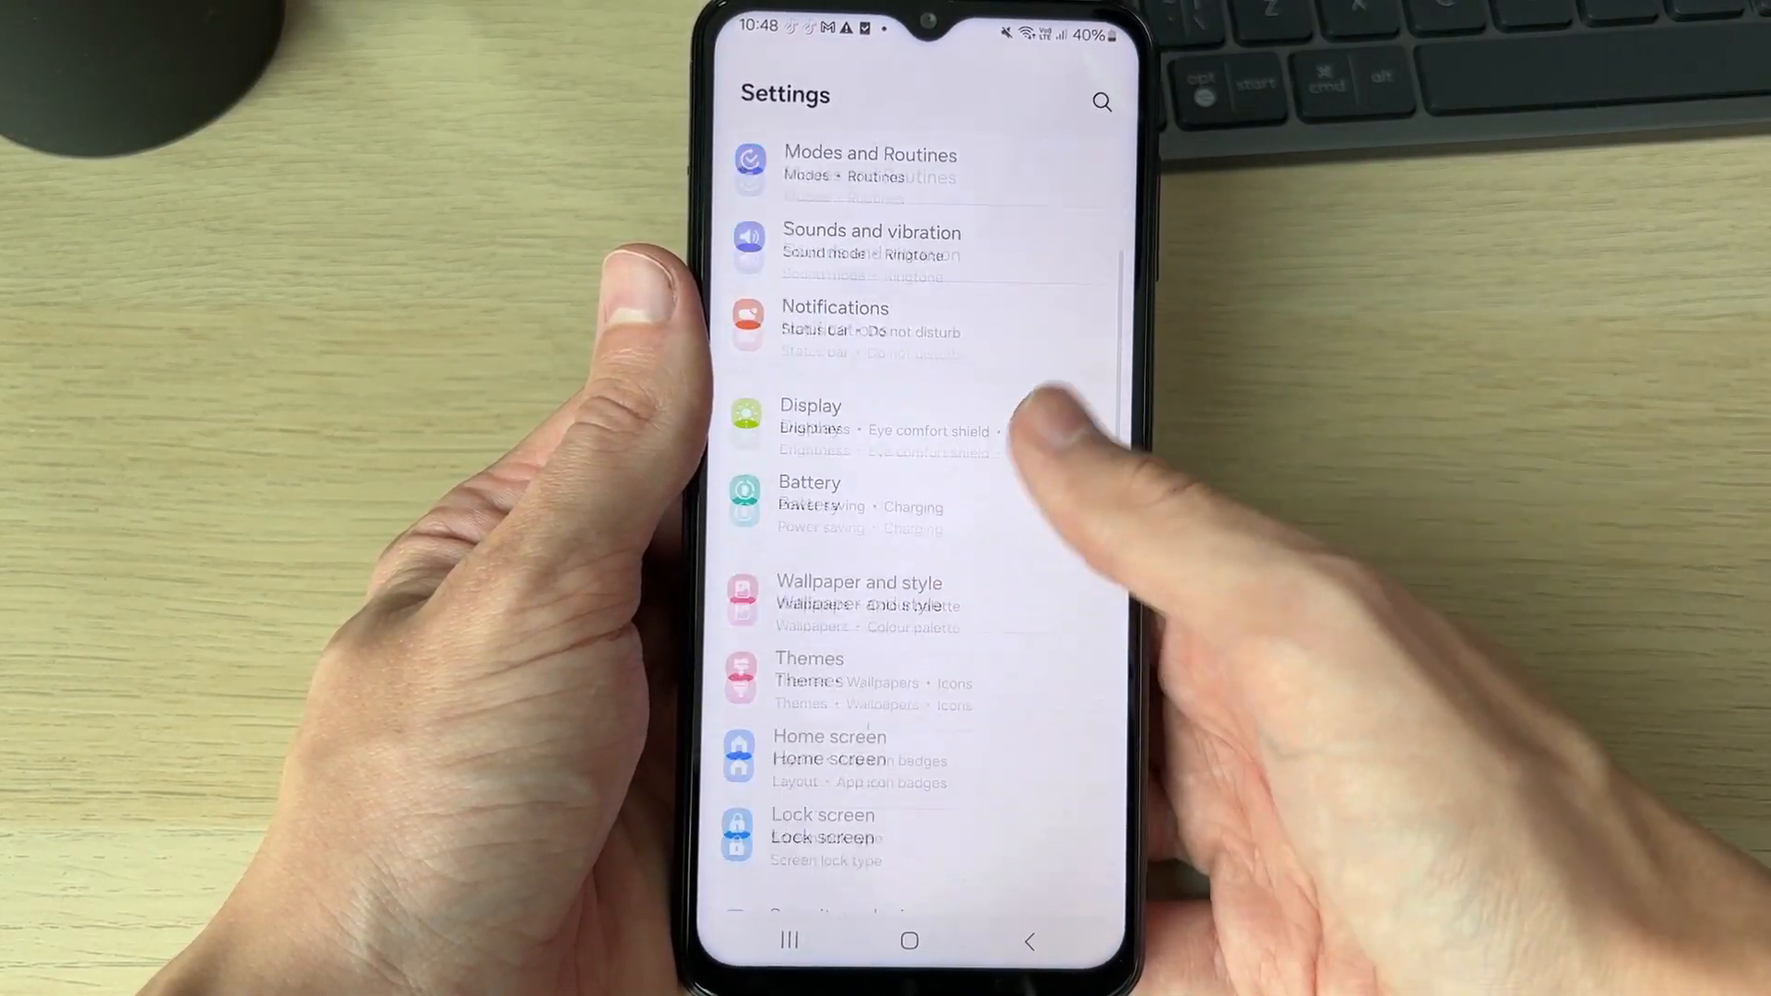
scroll(down, 3)
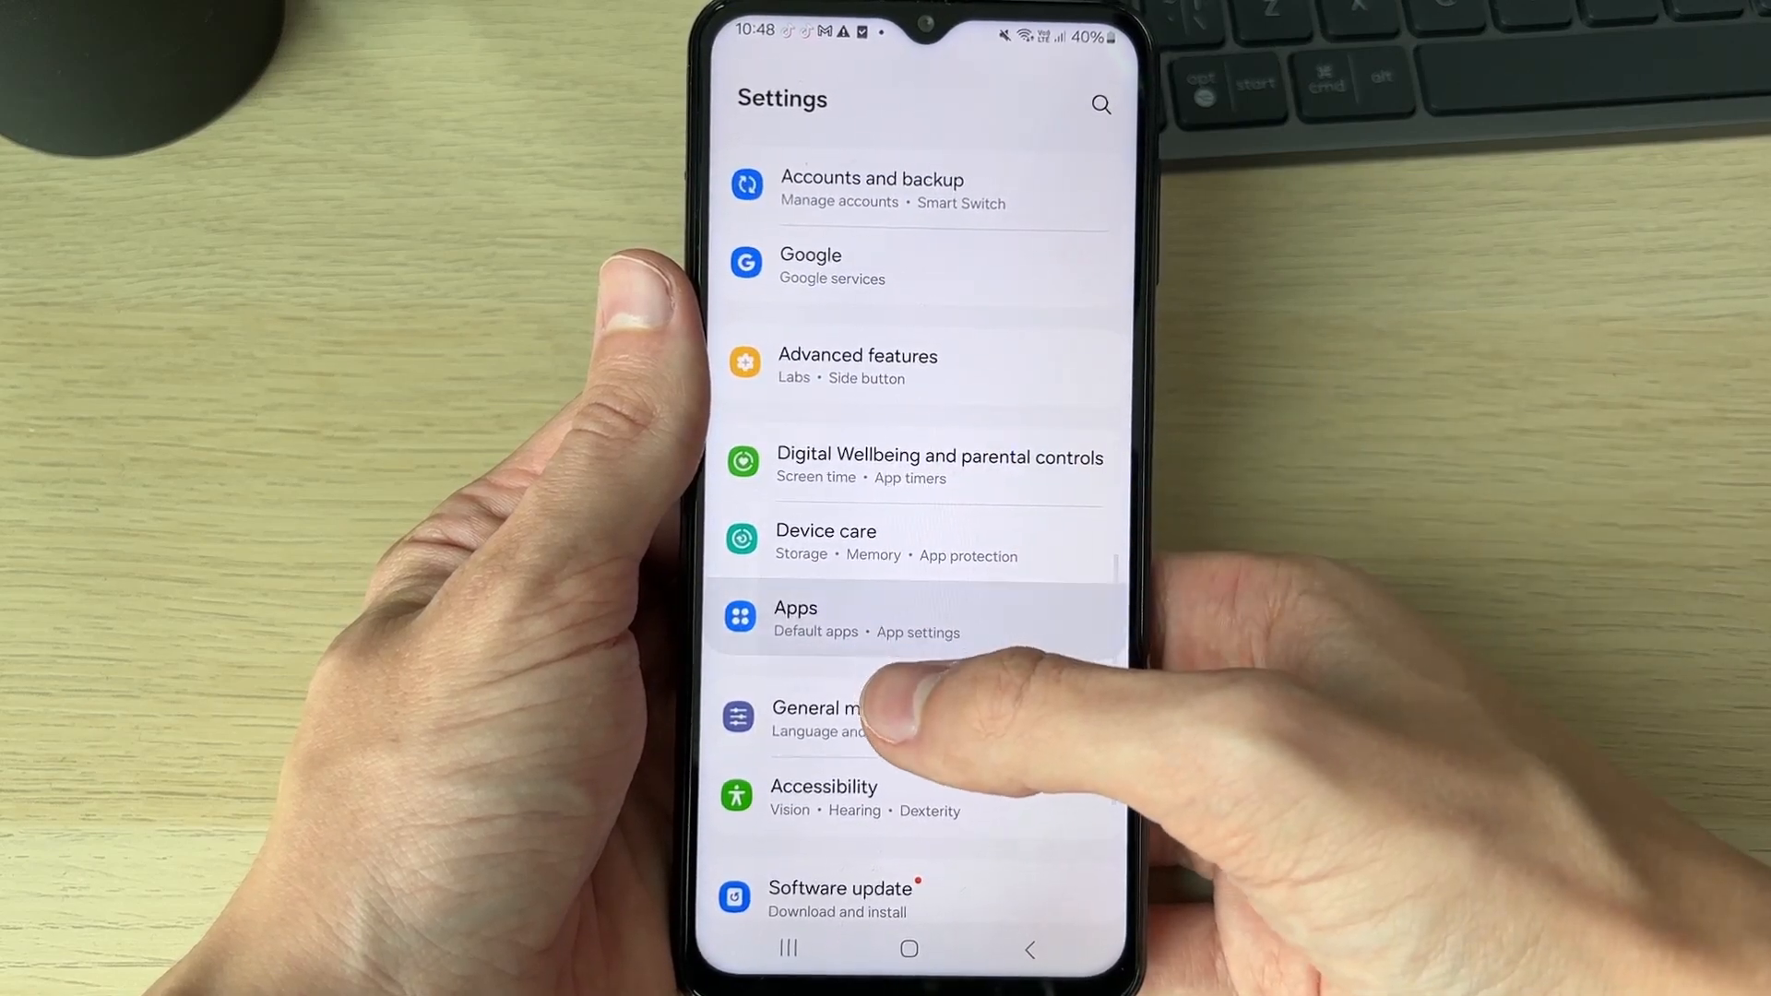
click(795, 619)
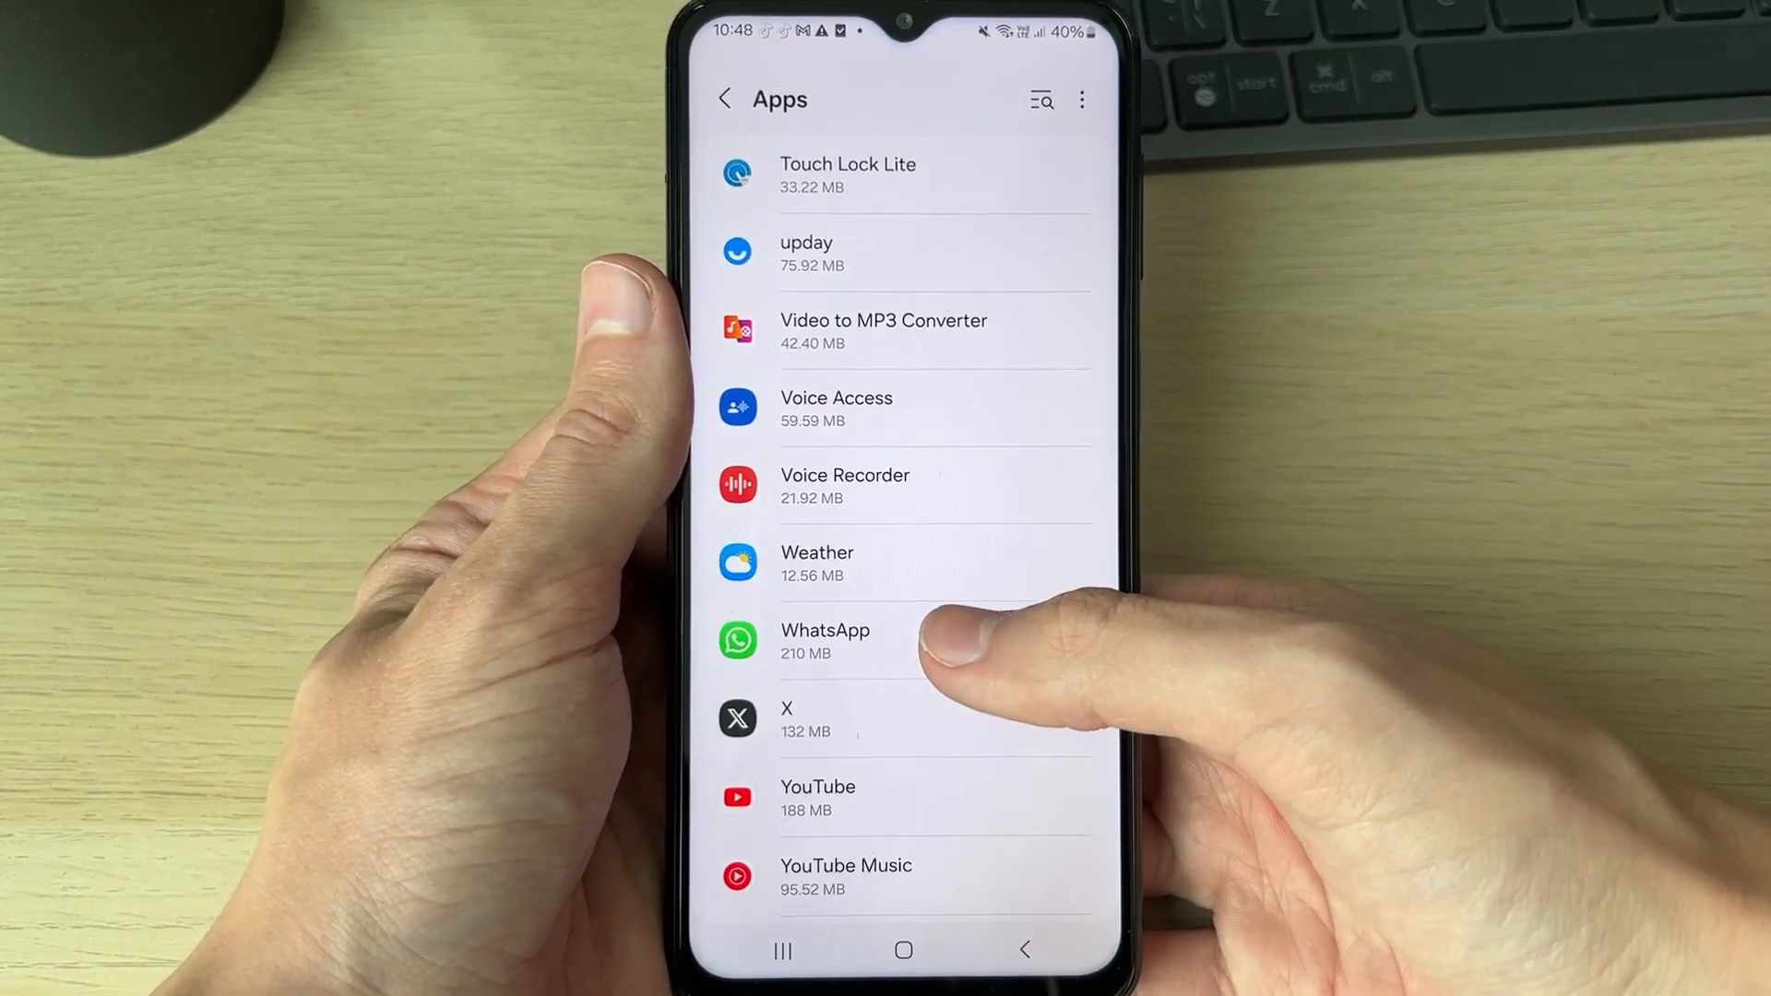
- Open WhatsApp's app settings and scroll to its permissions showing Microphone allowed
click(826, 640)
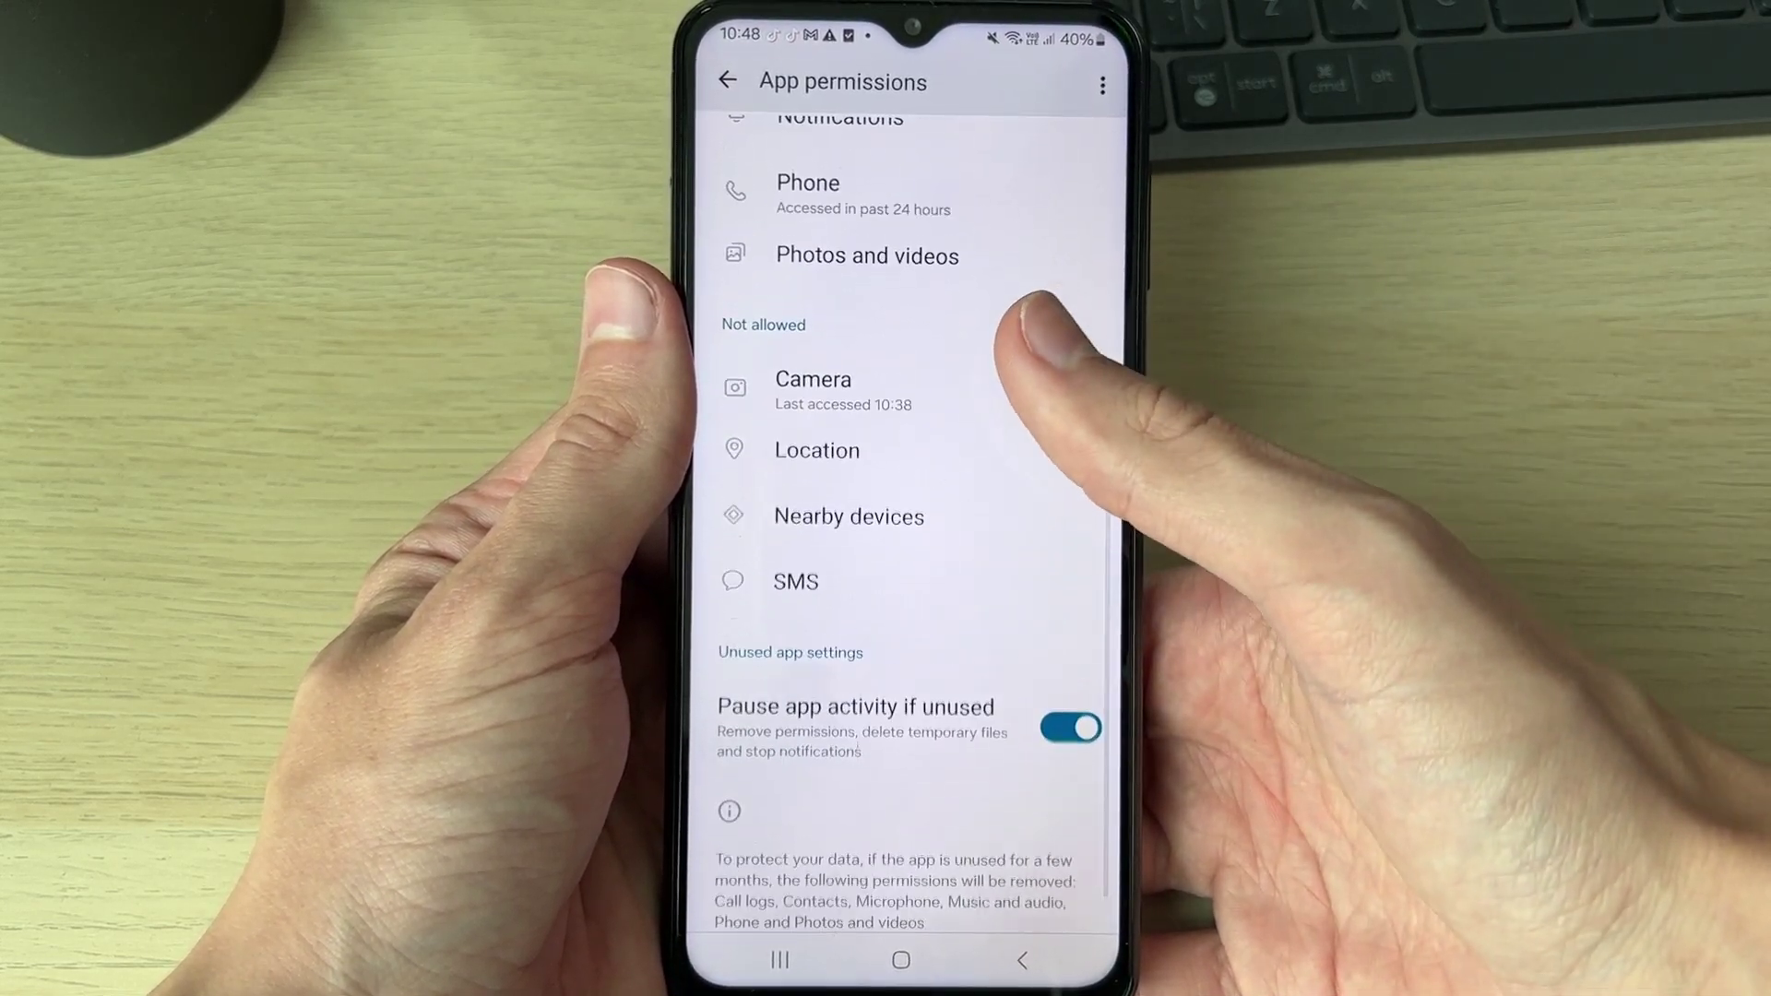
scroll(down, 3)
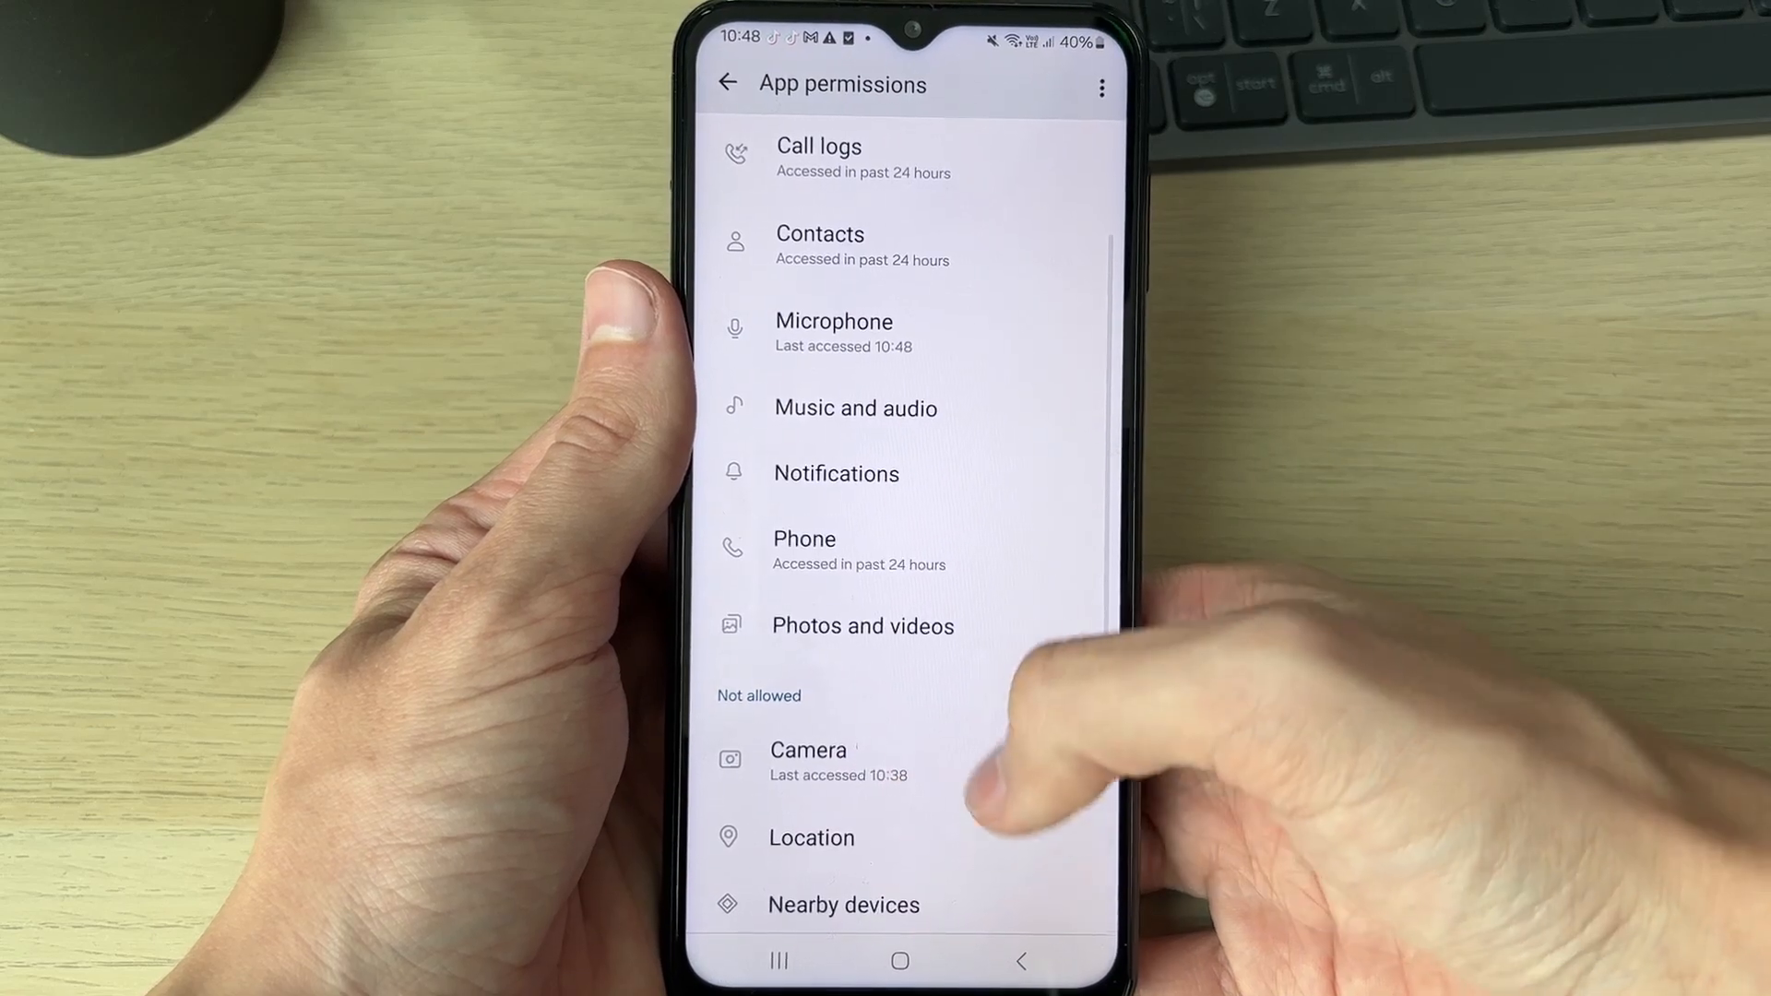
scroll(down, 3)
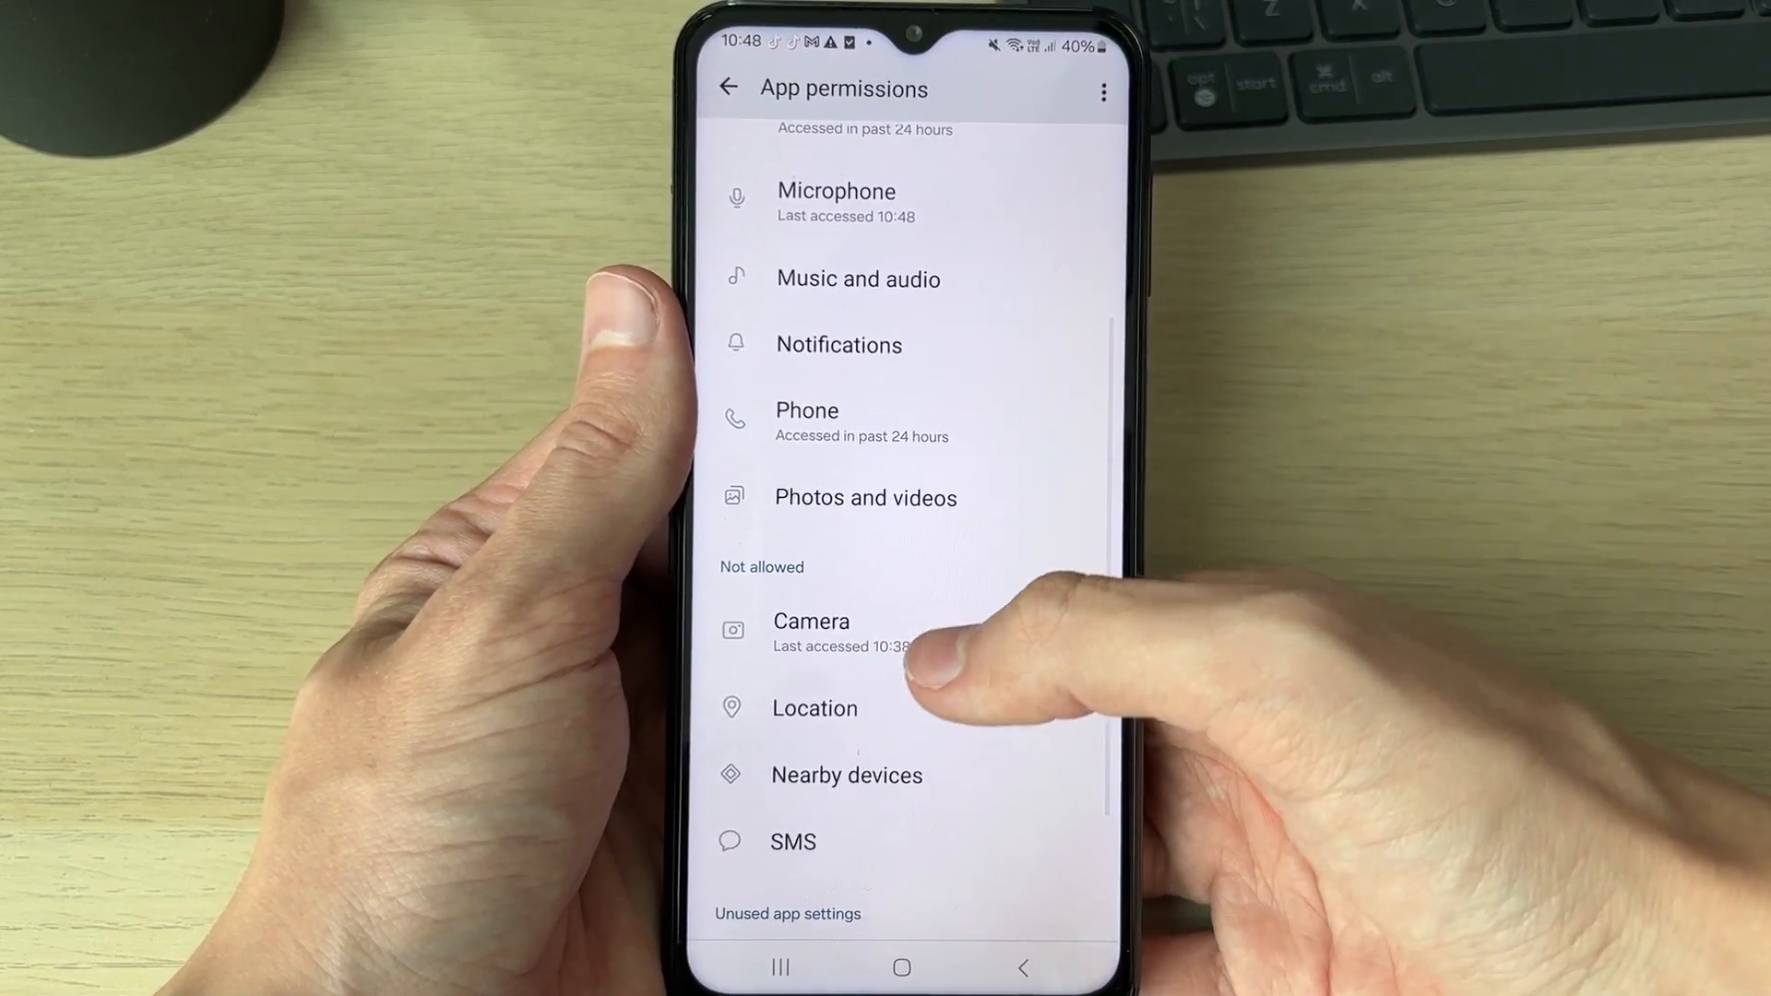